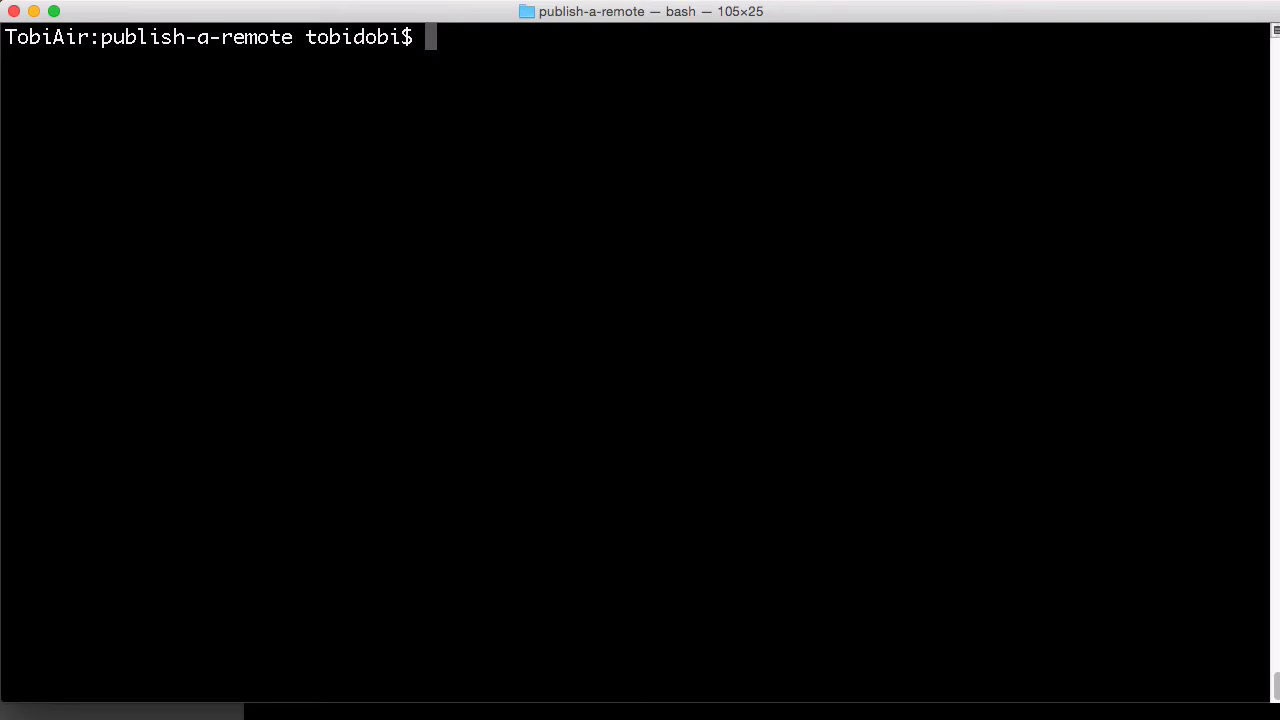
text(git remote add)
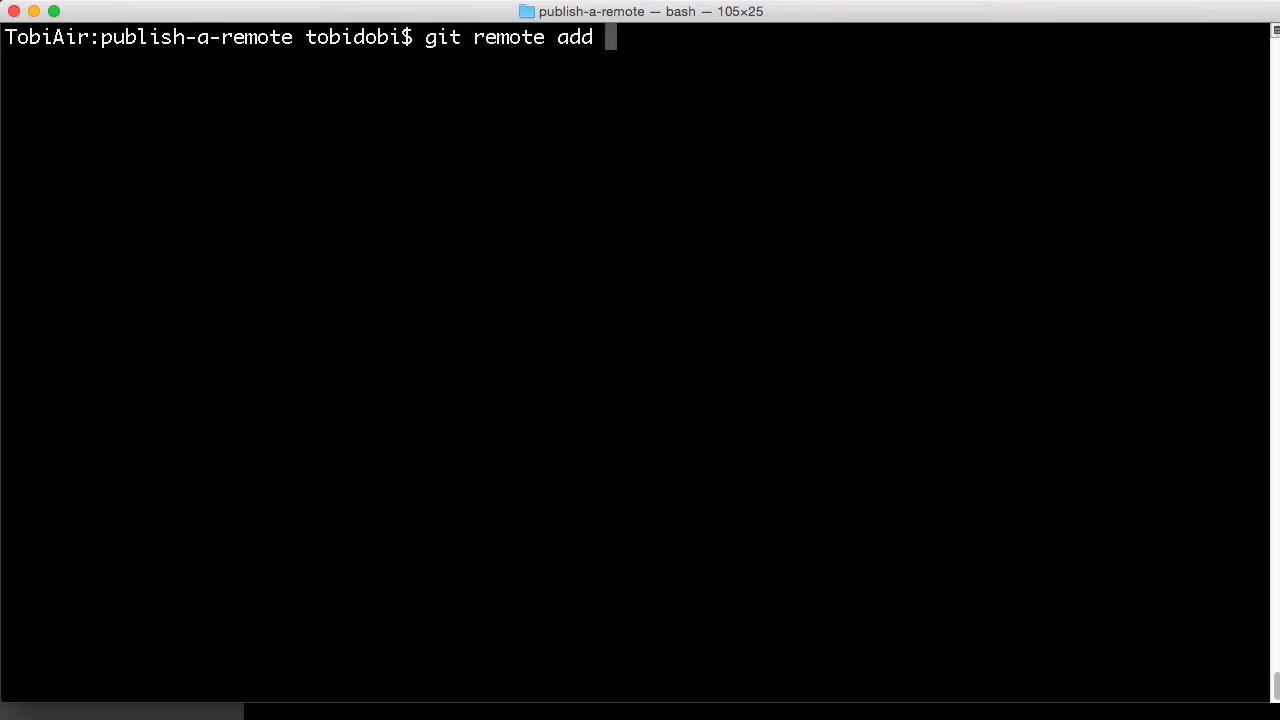
text(origin h)
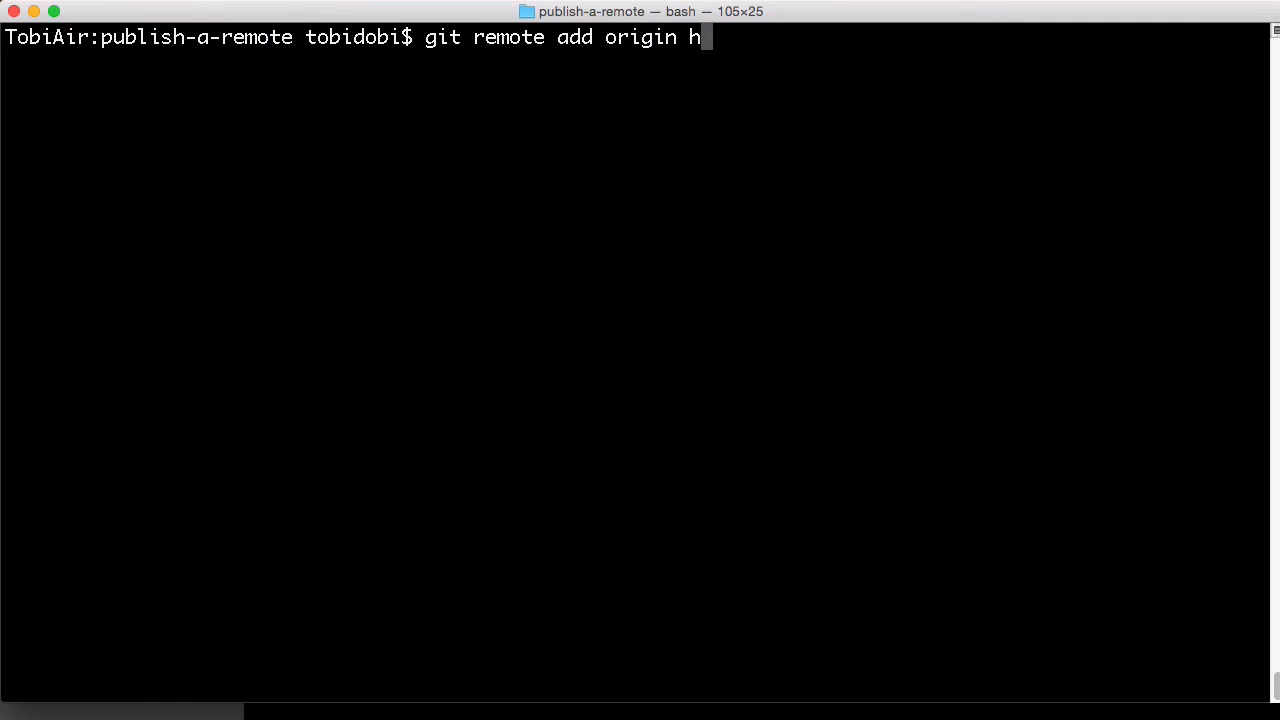
text(ttps://github.com/gittower/publish.)
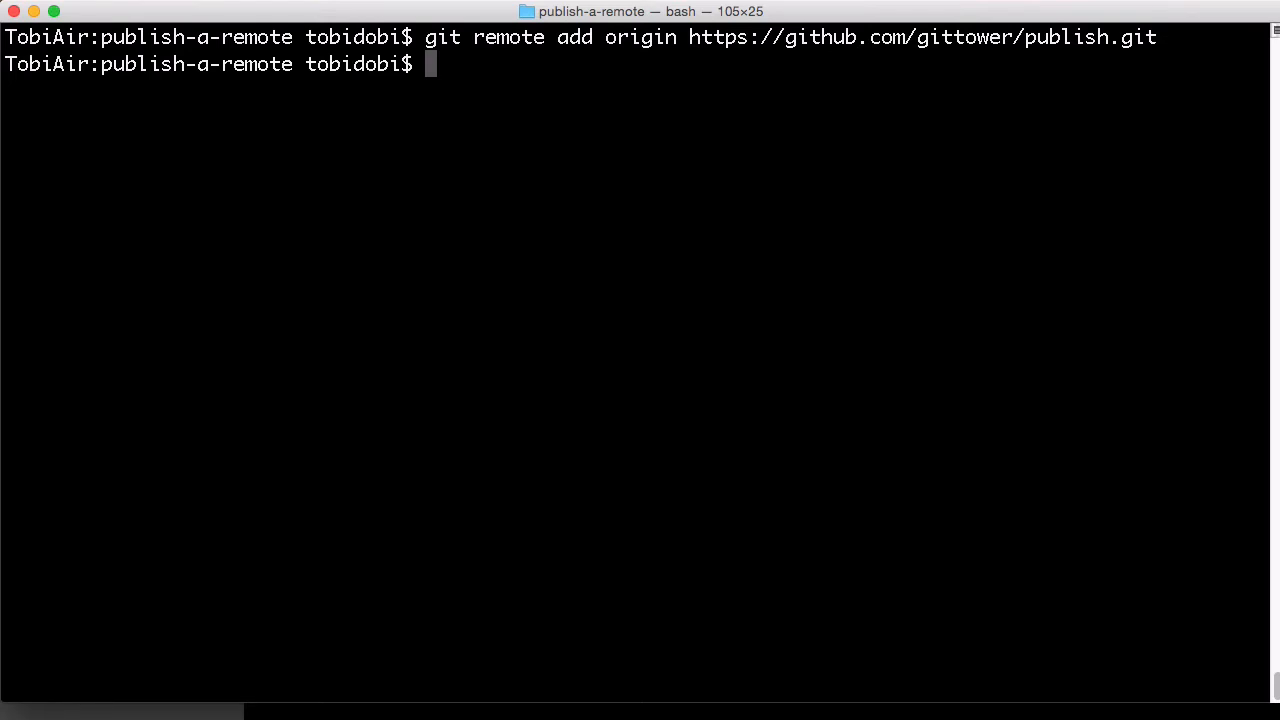
text(git)
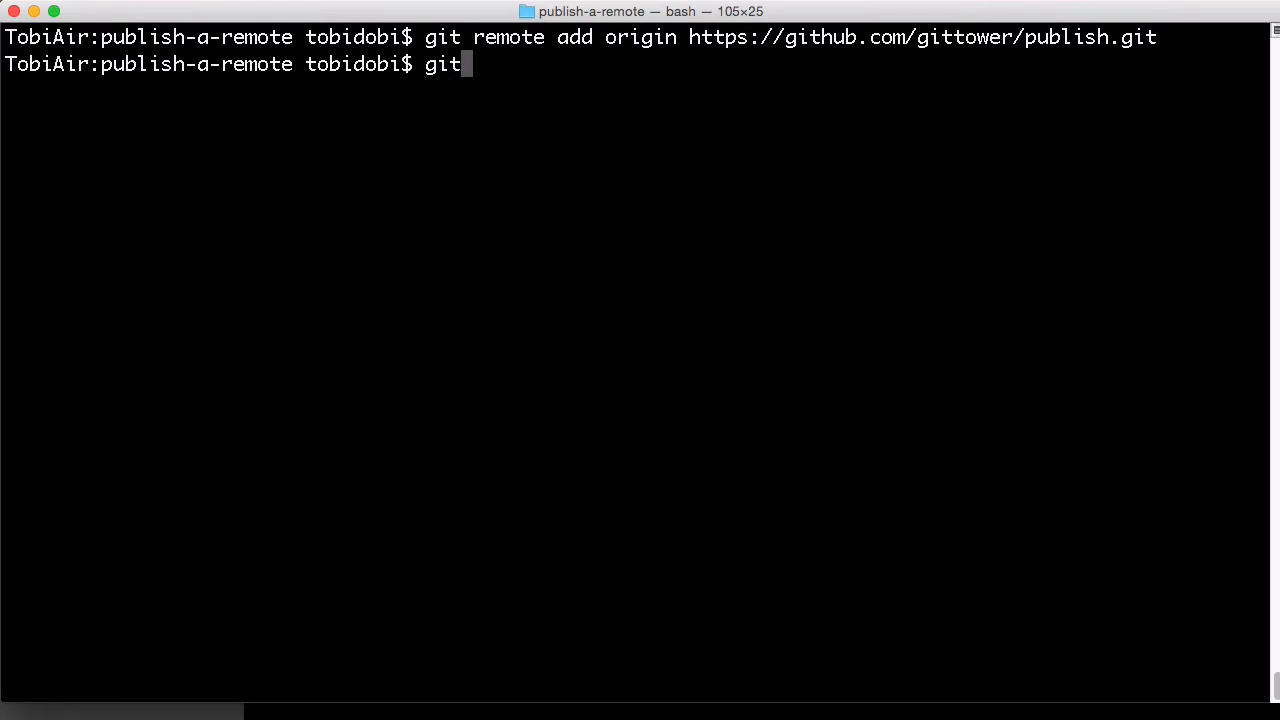
text(push)
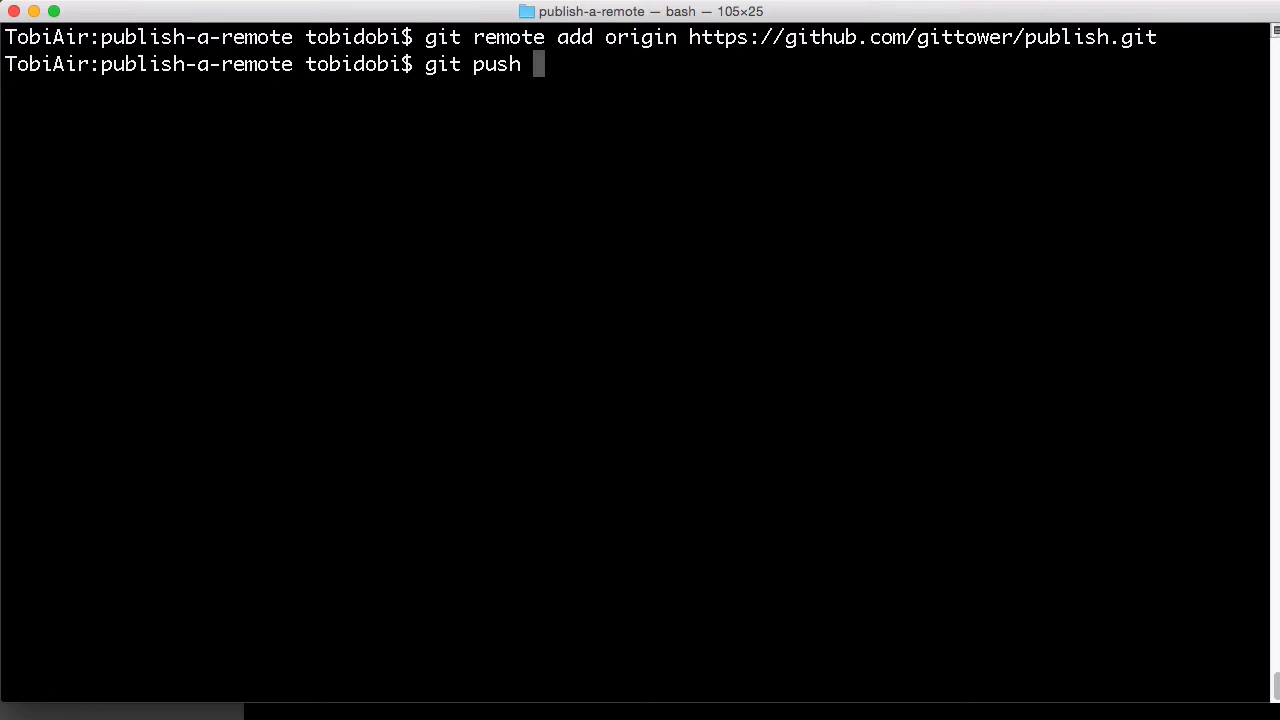
text(-u)
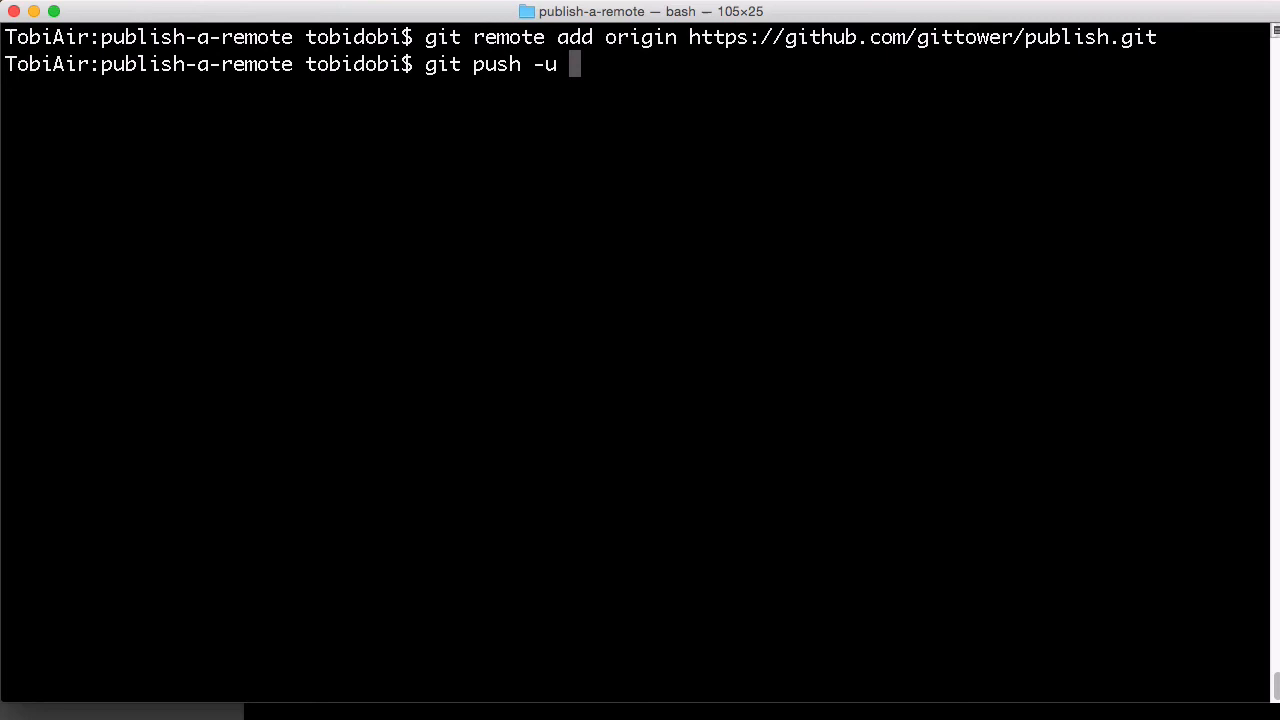
text(origin)
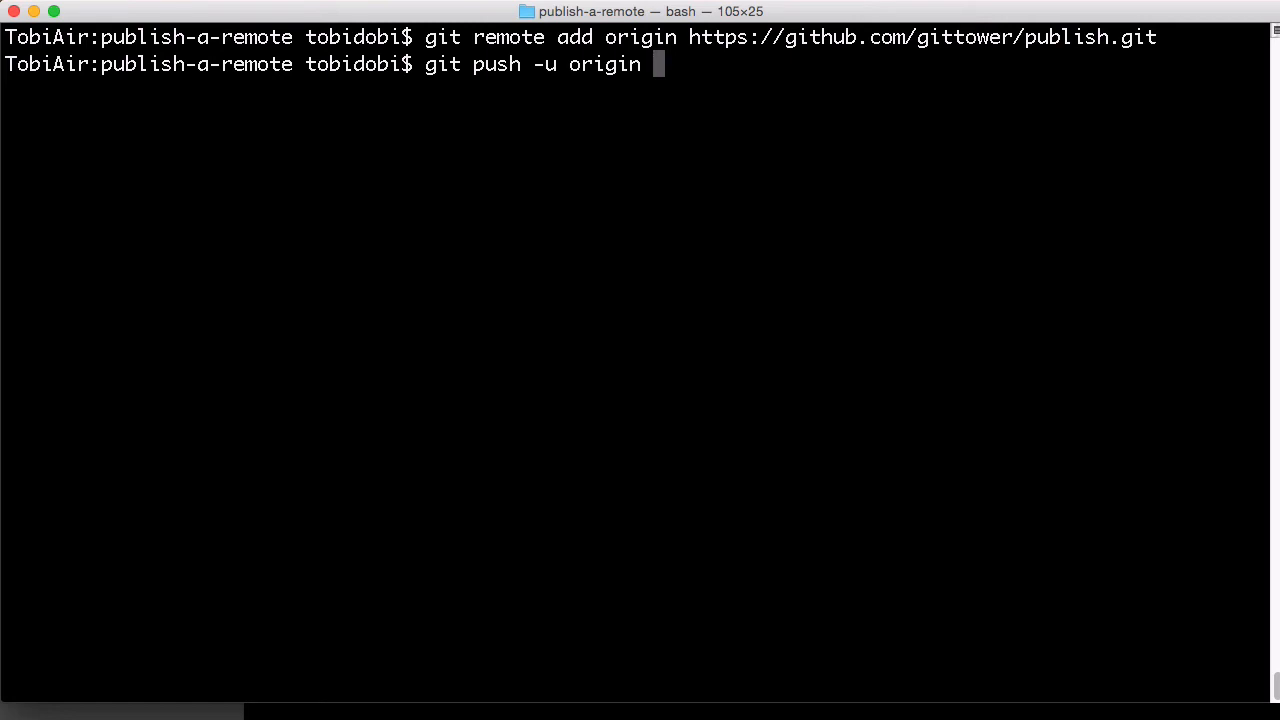
text(master)
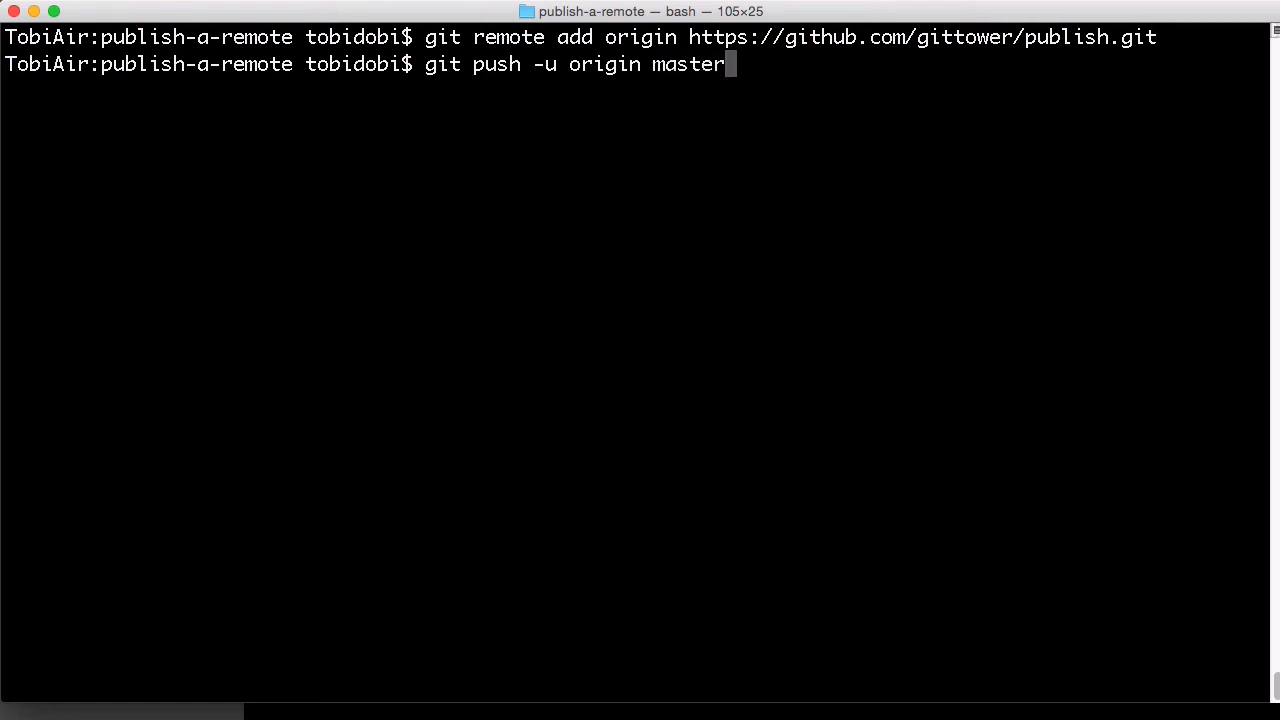